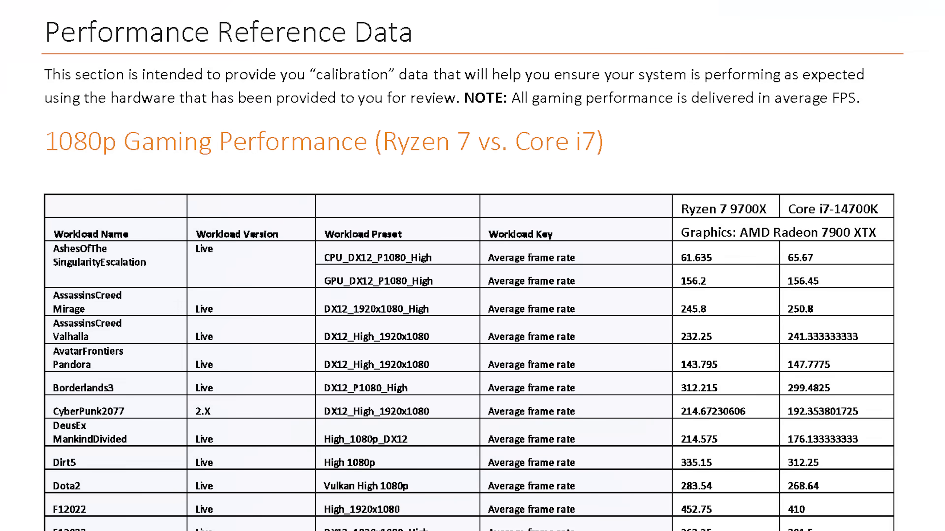
scroll(down, 3)
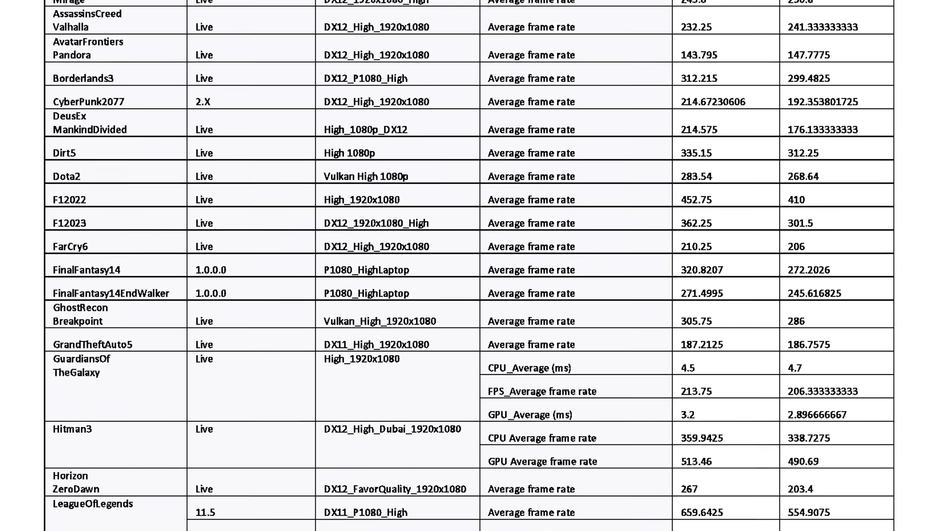
scroll(down, 3)
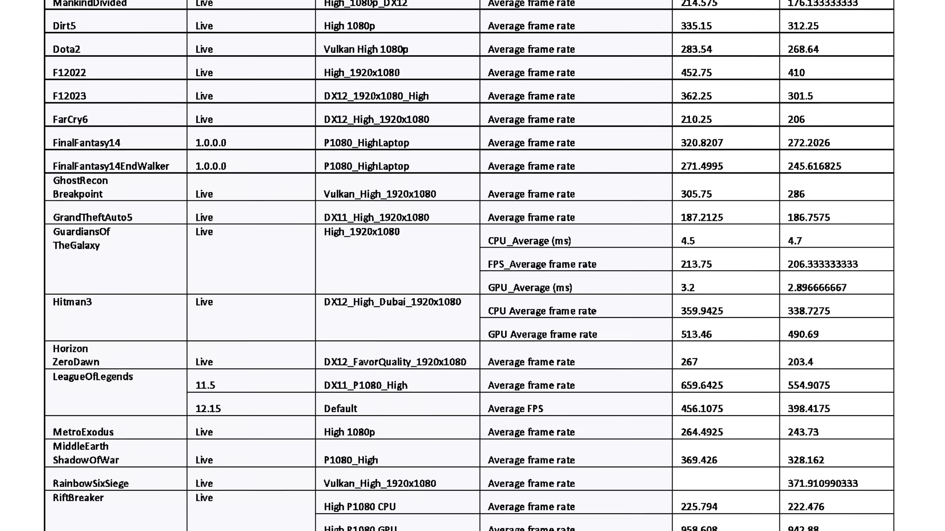
scroll(down, 3)
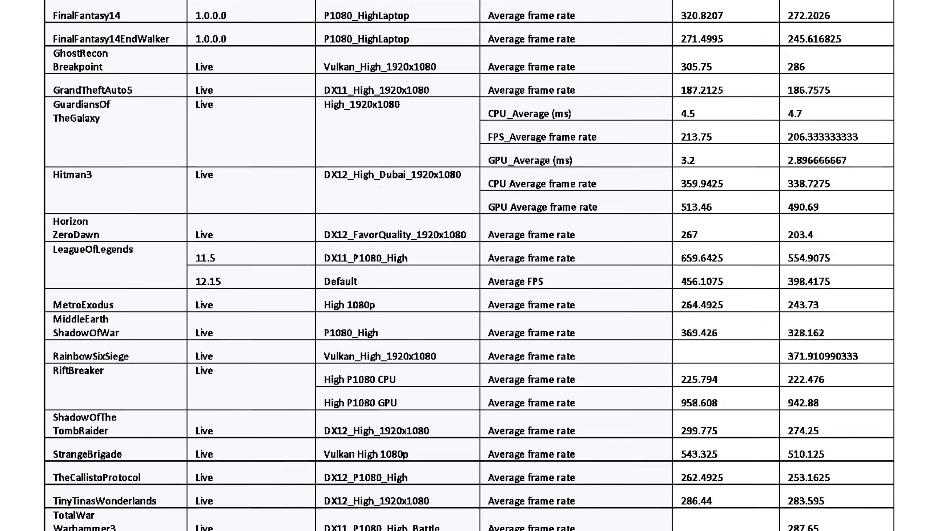